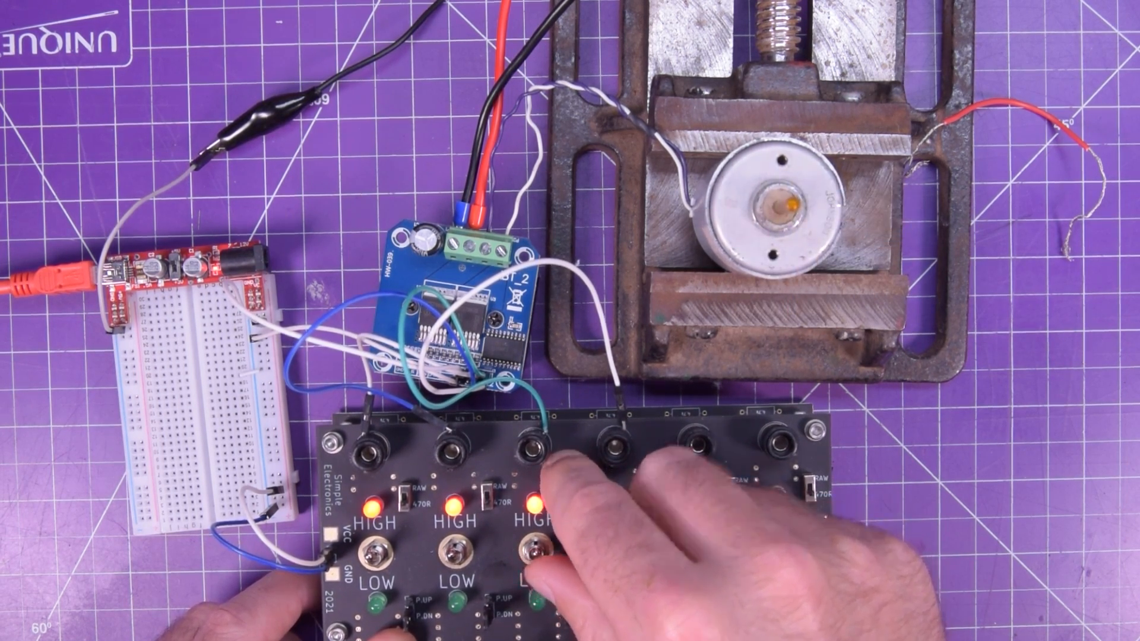
- Flip toggles 1 and 2 HIGH and toggles 3 and 4 LOW, leaving the taped motor shaft still
{"action": "left_click", "coordinate": [614, 541]}
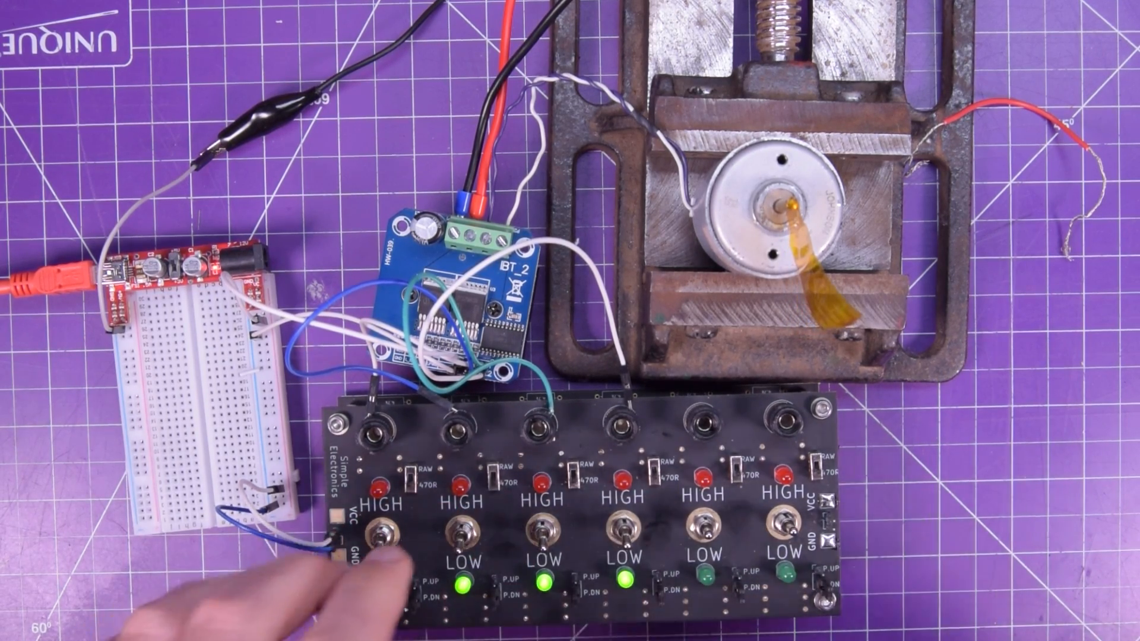
{"action": "left_click", "coordinate": [385, 516]}
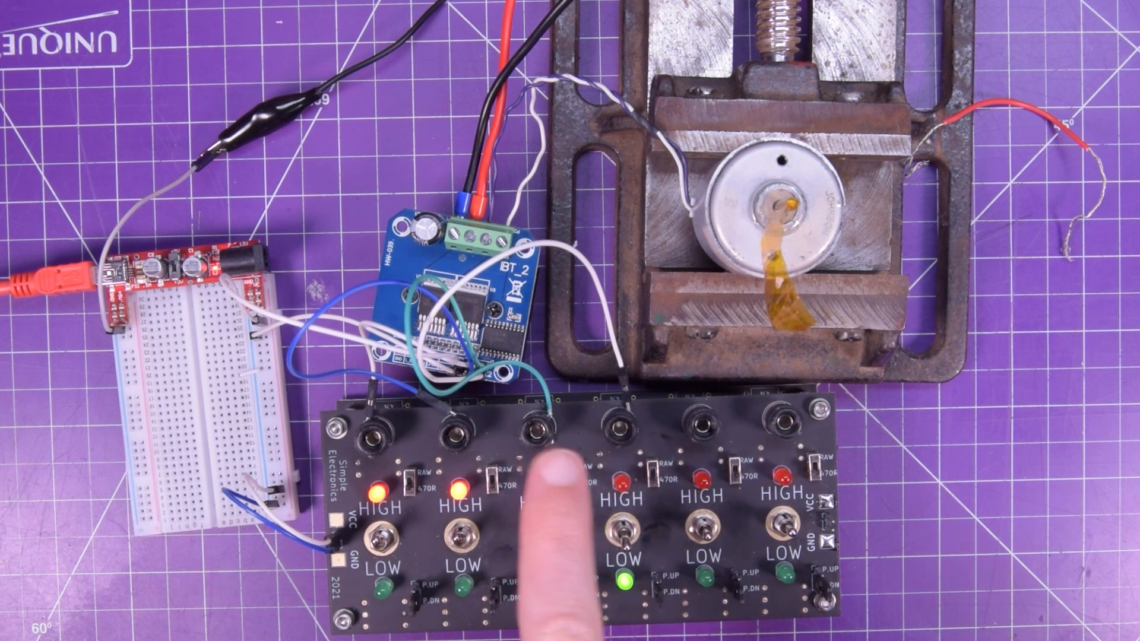
{"action": "left_click", "coordinate": [541, 522]}
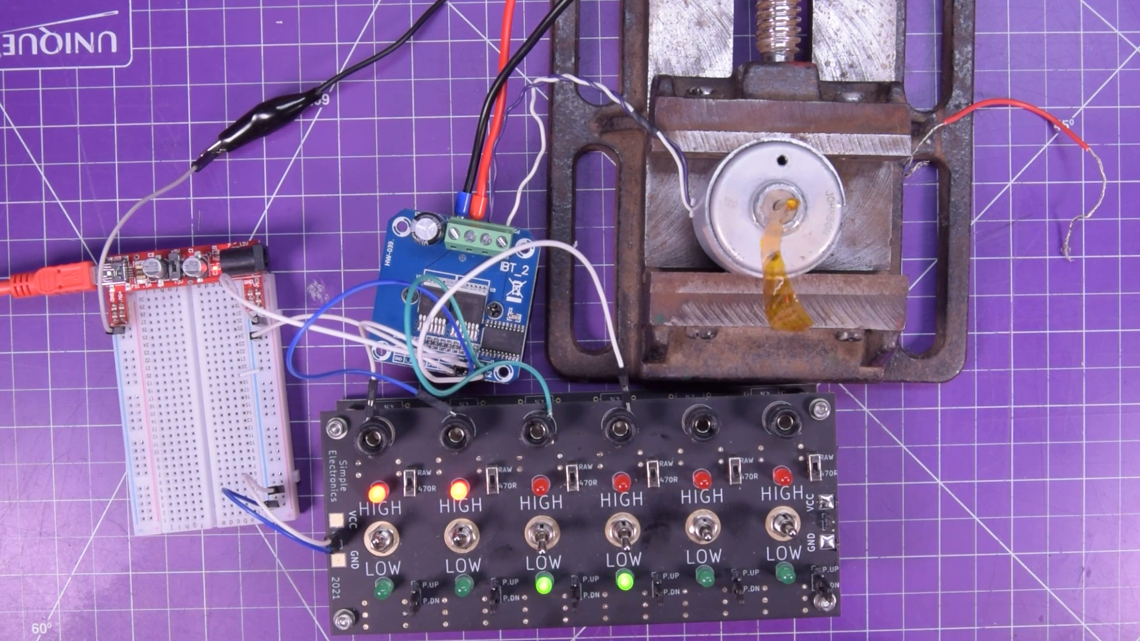